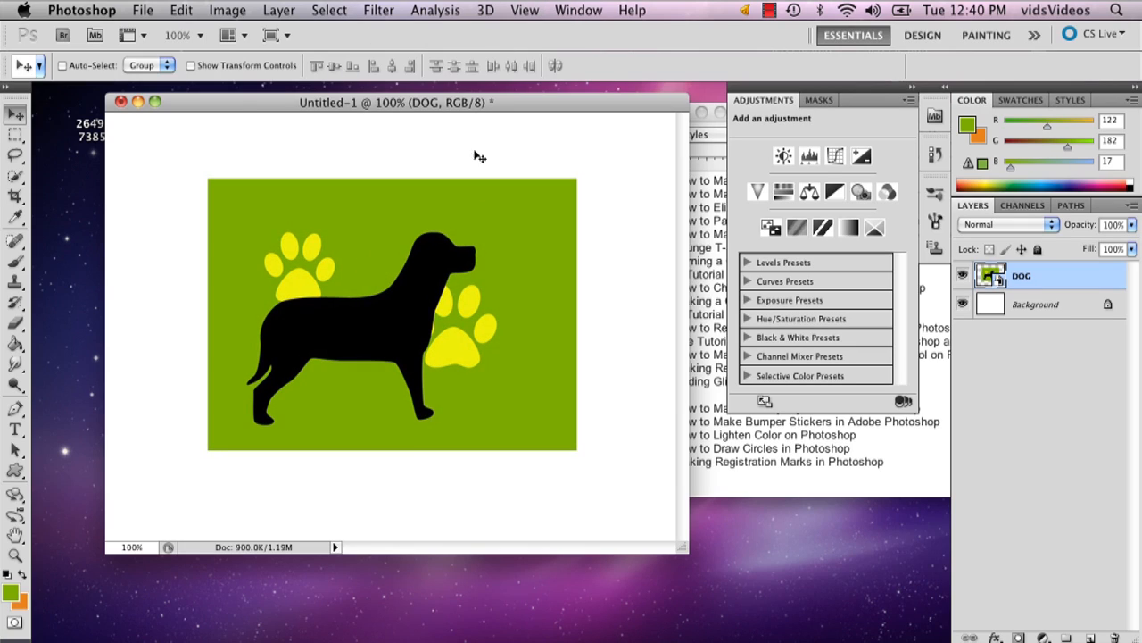
# Turn on the grid overlay via View > Show > Grid and enlarge the dog image slightly
pyautogui.click(525, 10)
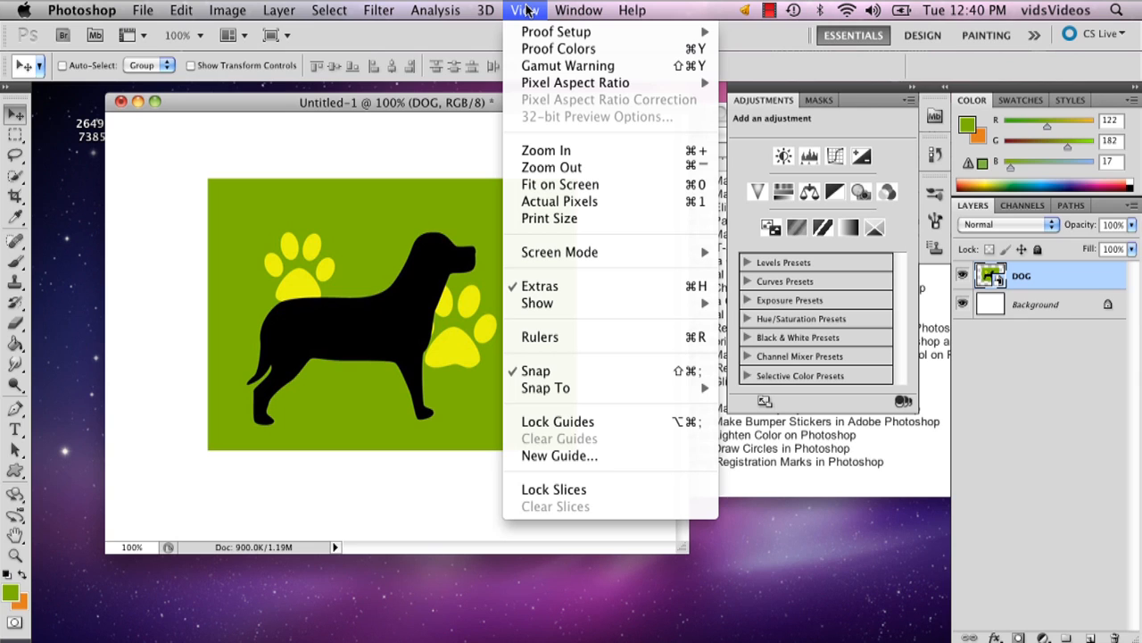
pyautogui.moveTo(568, 312)
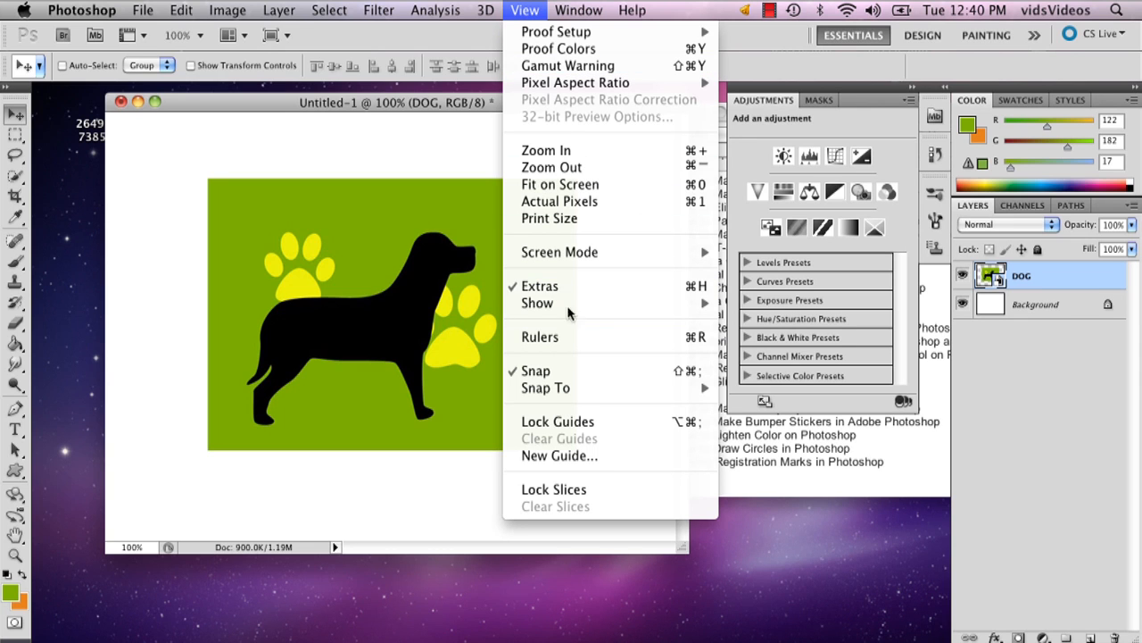
pyautogui.moveTo(537, 304)
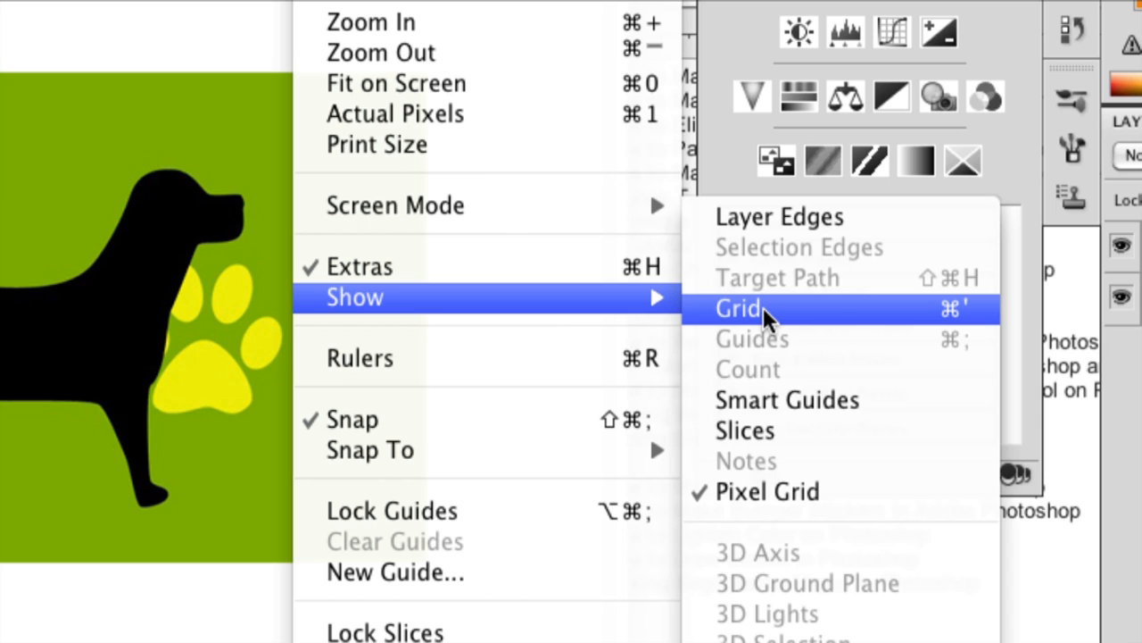
pyautogui.click(739, 307)
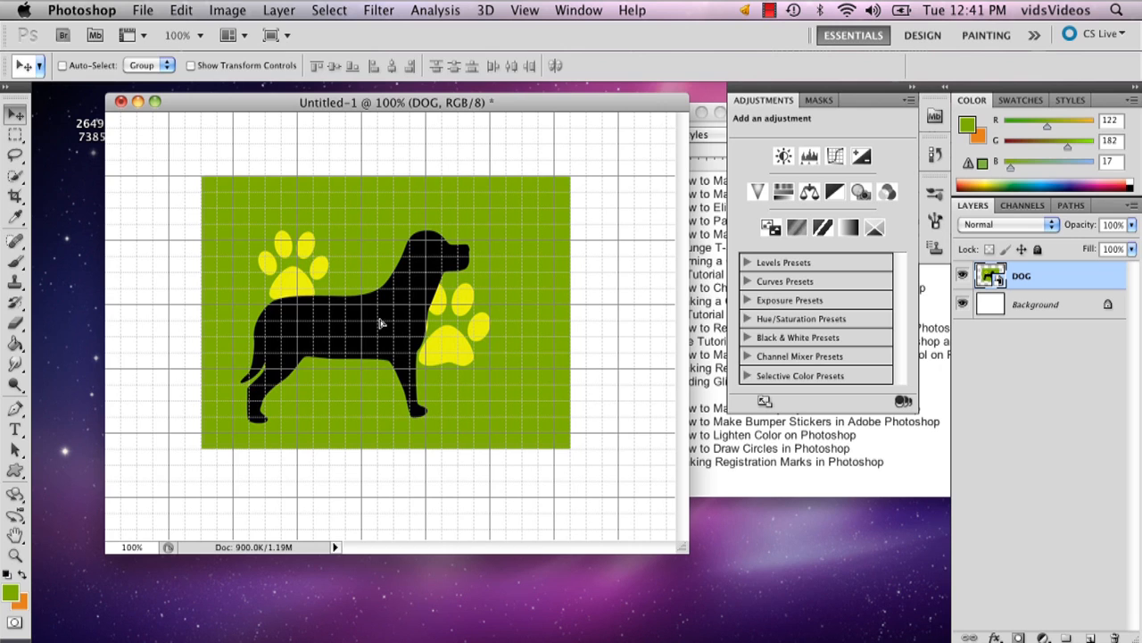
pyautogui.moveTo(470, 432)
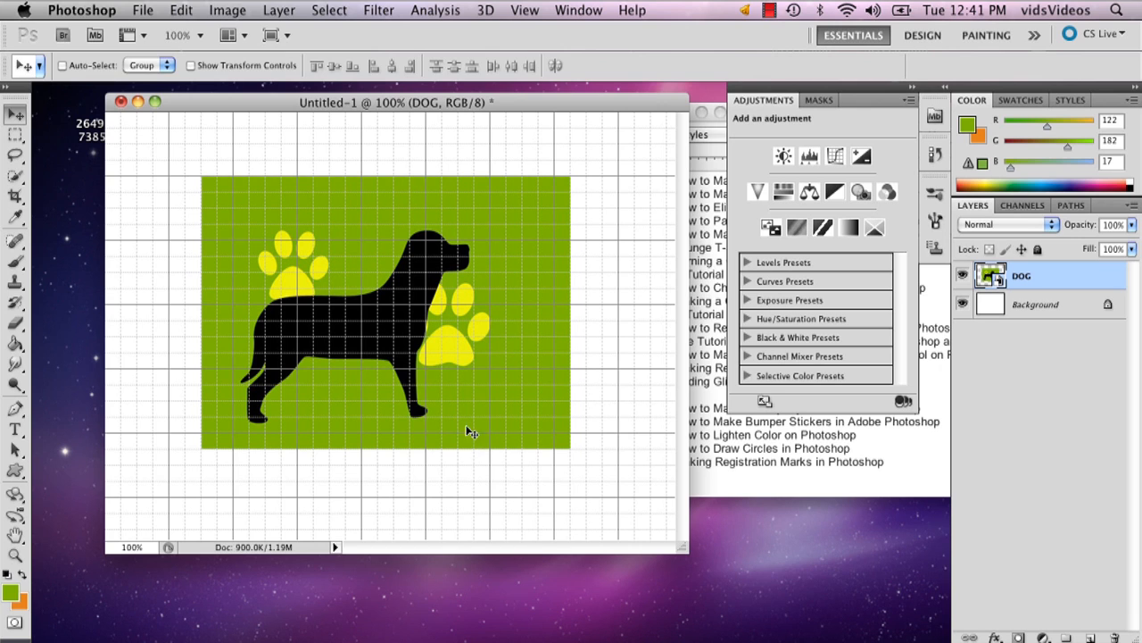
pyautogui.click(14, 192)
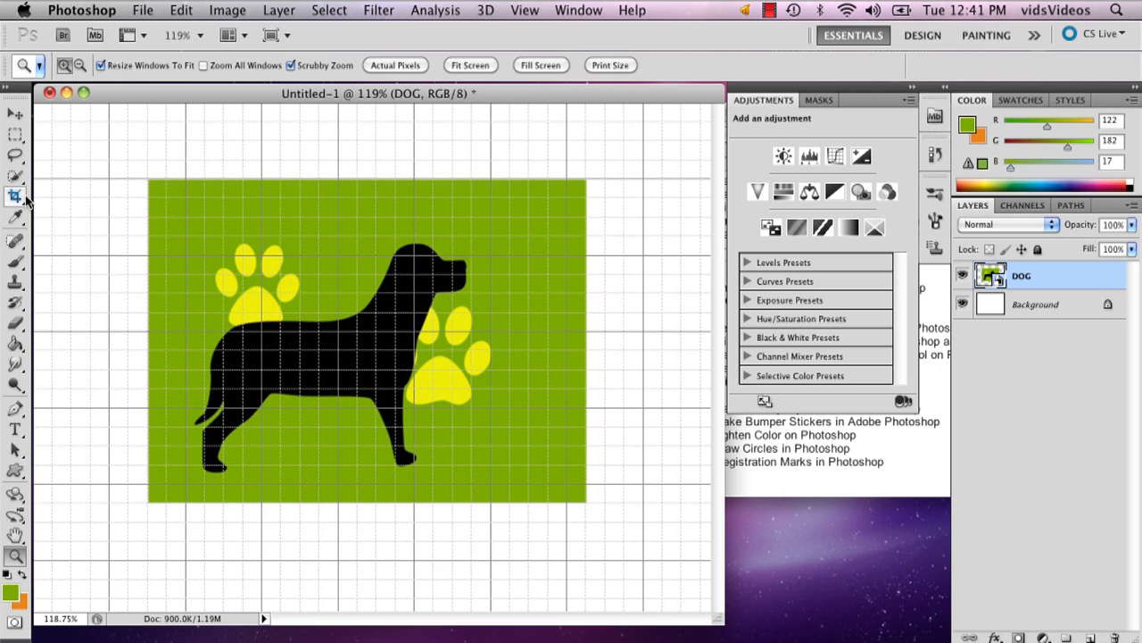
pyautogui.moveTo(11, 510)
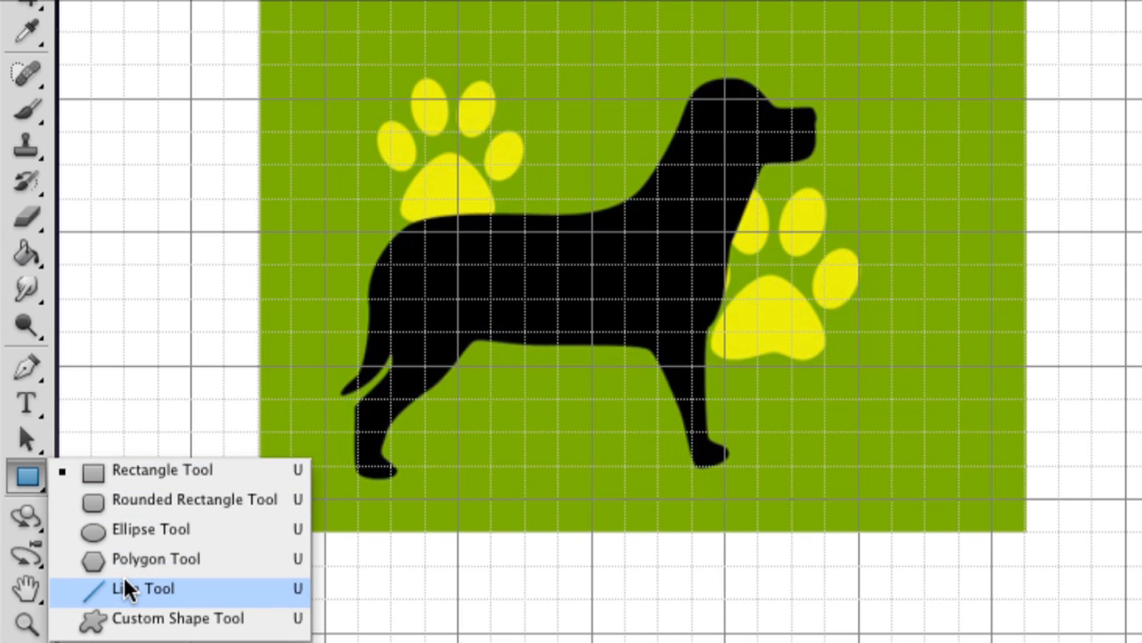
# Choose the Line Tool and set the foreground colour to black in the Color Picker
pyautogui.click(134, 589)
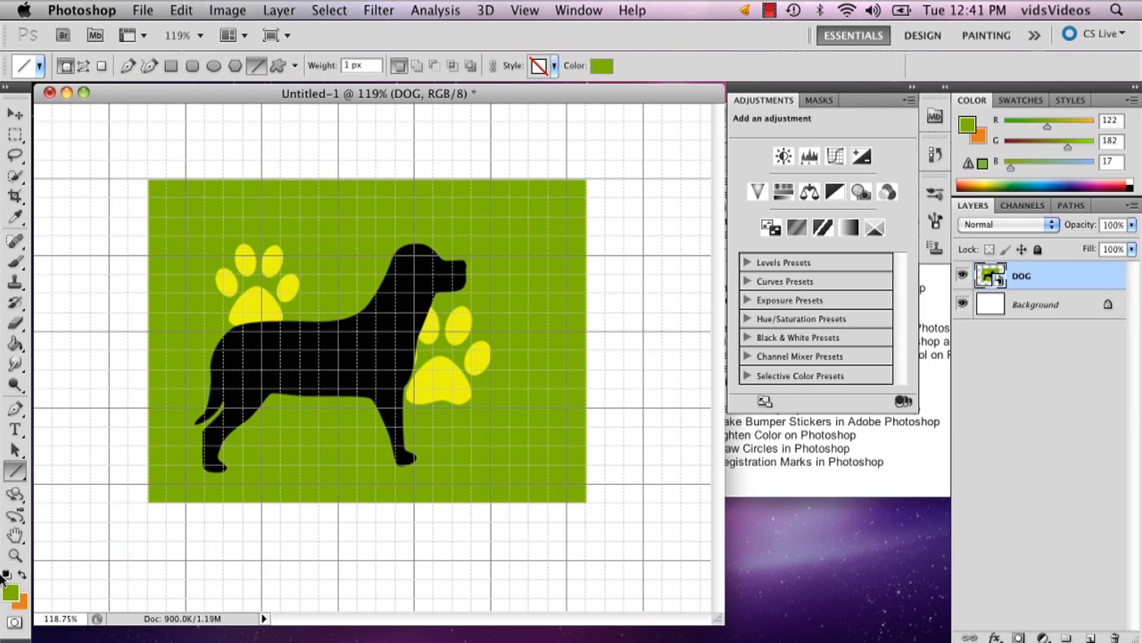
pyautogui.click(7, 575)
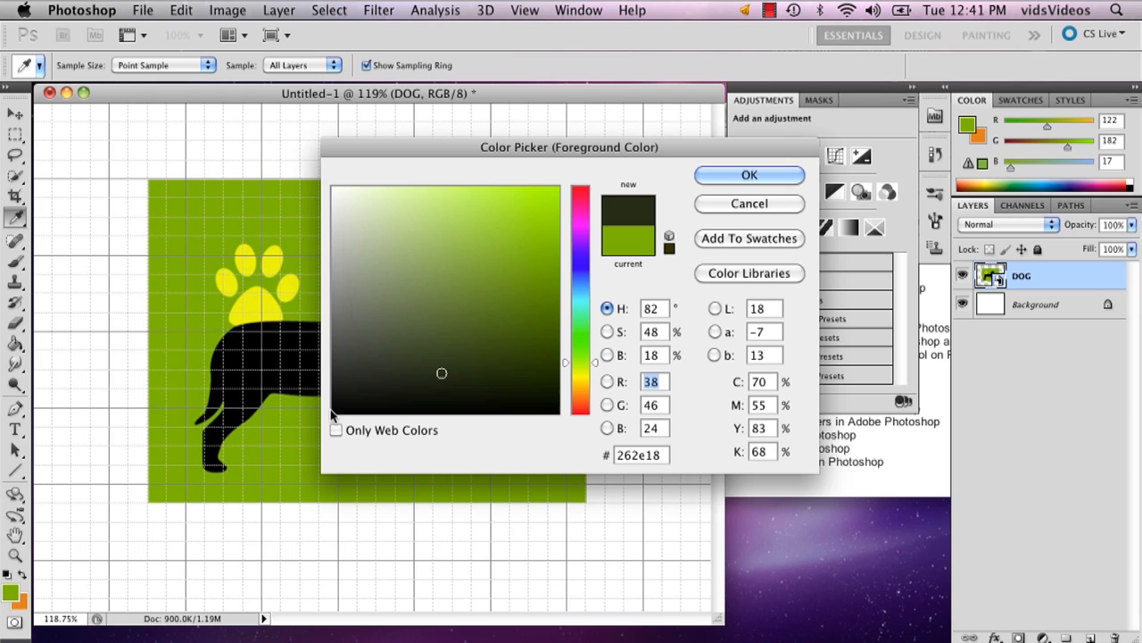
pyautogui.click(750, 175)
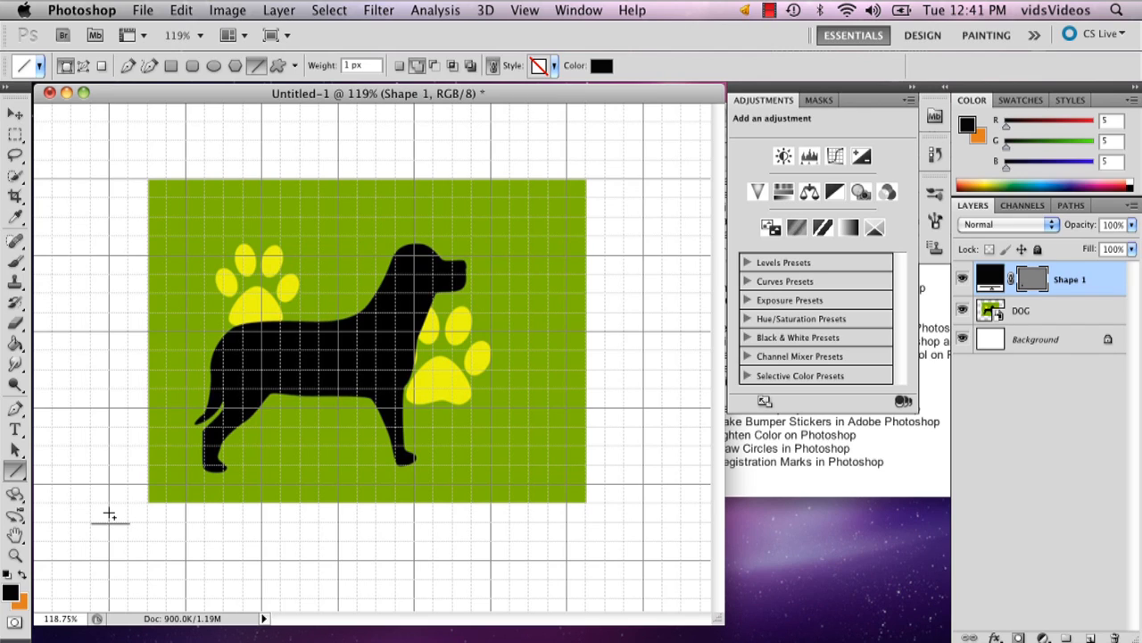
pyautogui.moveTo(107, 532)
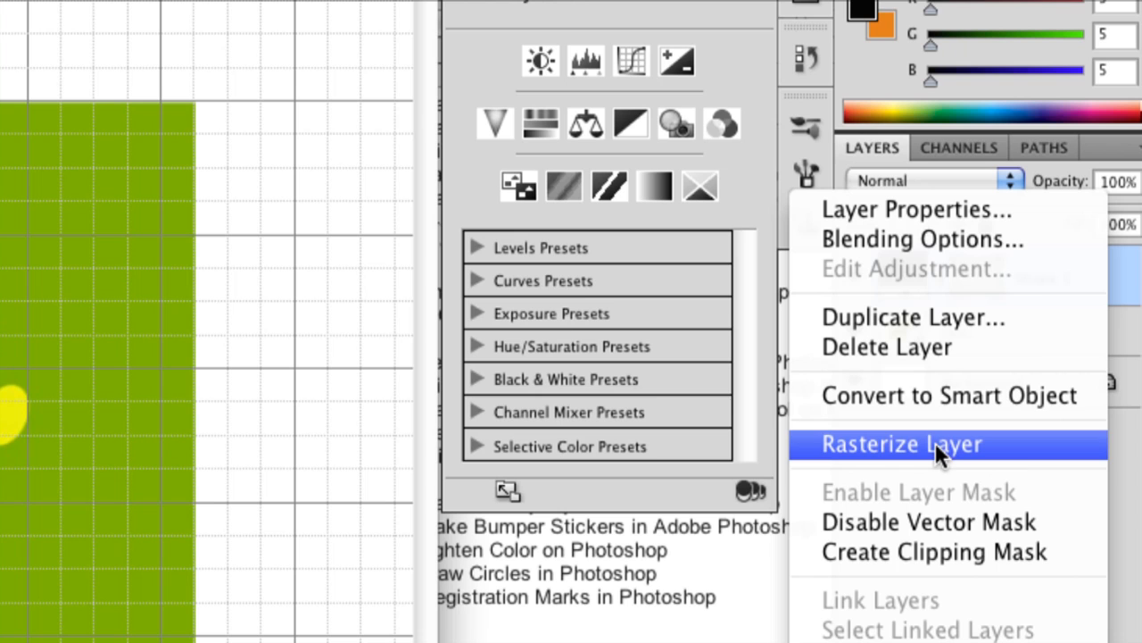
pyautogui.moveTo(939, 460)
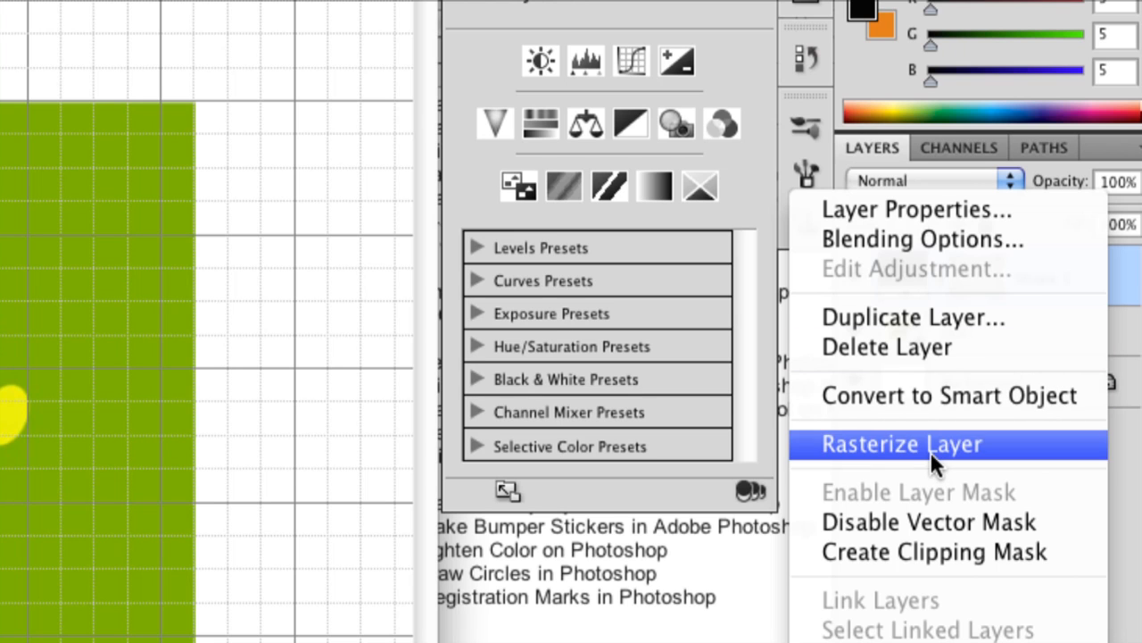
# Rasterize the Shape 1 layer holding the short black line under the bottom-left corner
pyautogui.click(903, 442)
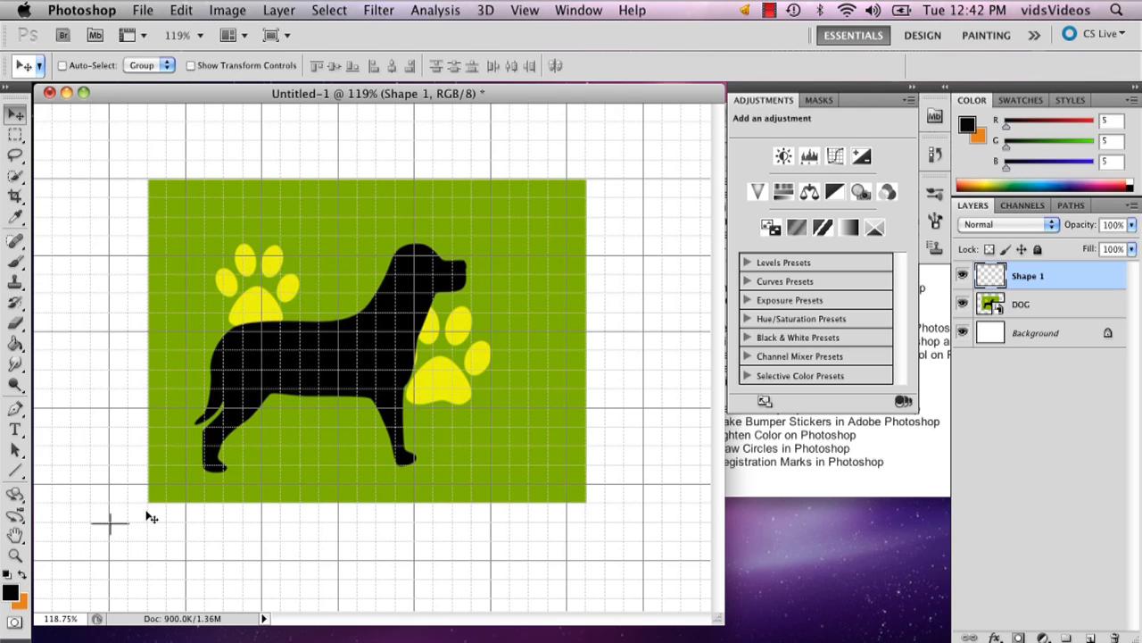
pyautogui.moveTo(141, 516)
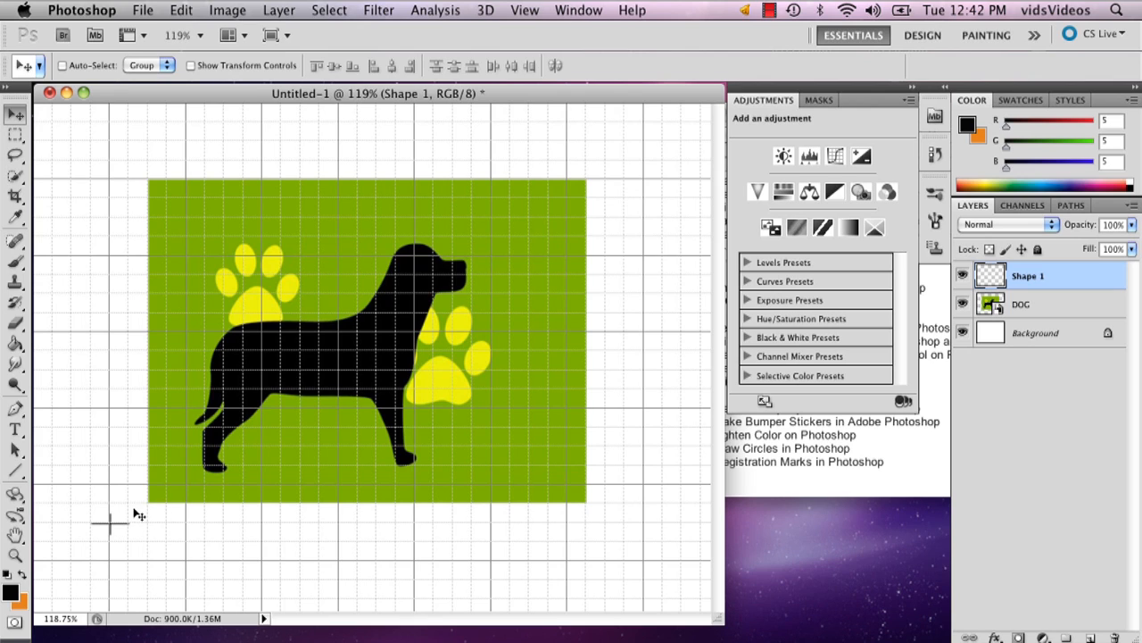
pyautogui.moveTo(297, 454)
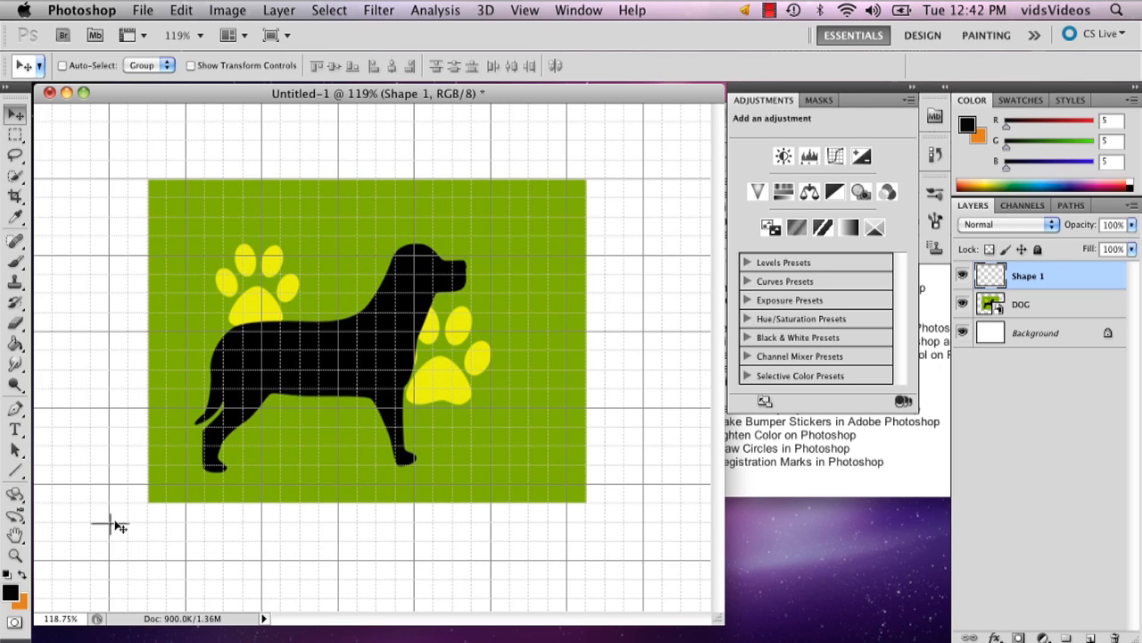
pyautogui.moveTo(111, 532)
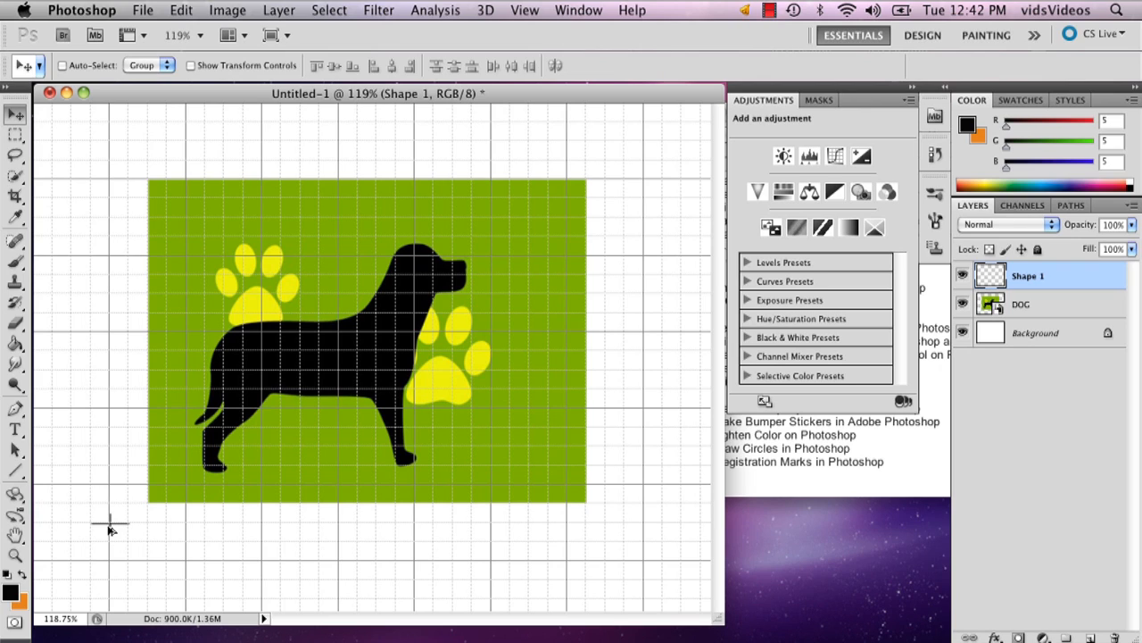
pyautogui.moveTo(155, 518)
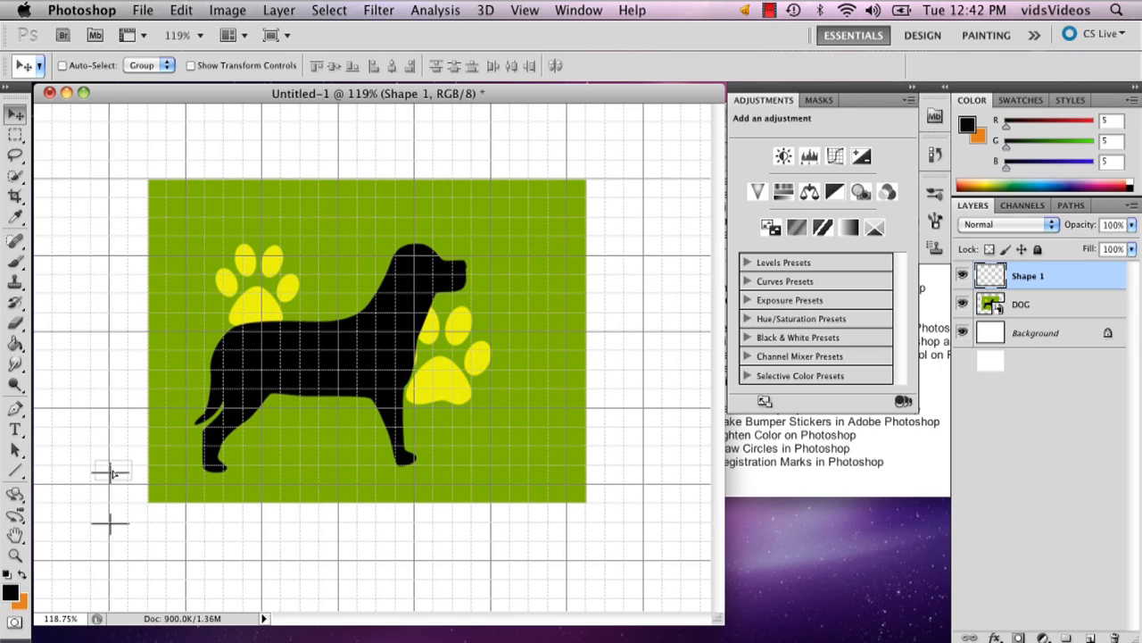
pyautogui.moveTo(103, 275)
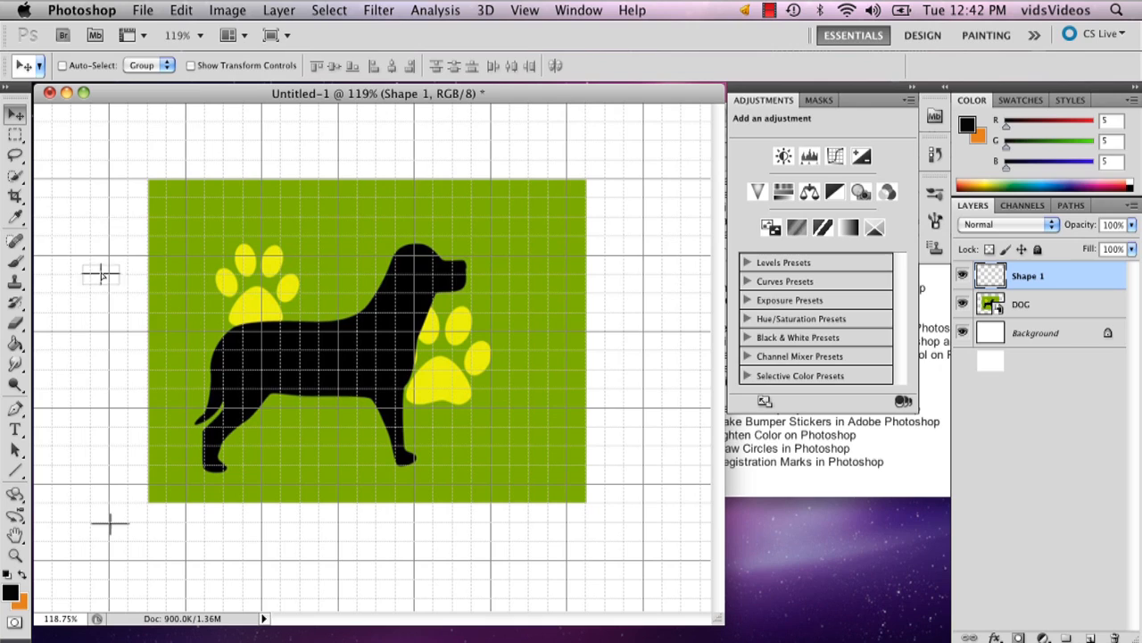
pyautogui.moveTo(117, 184)
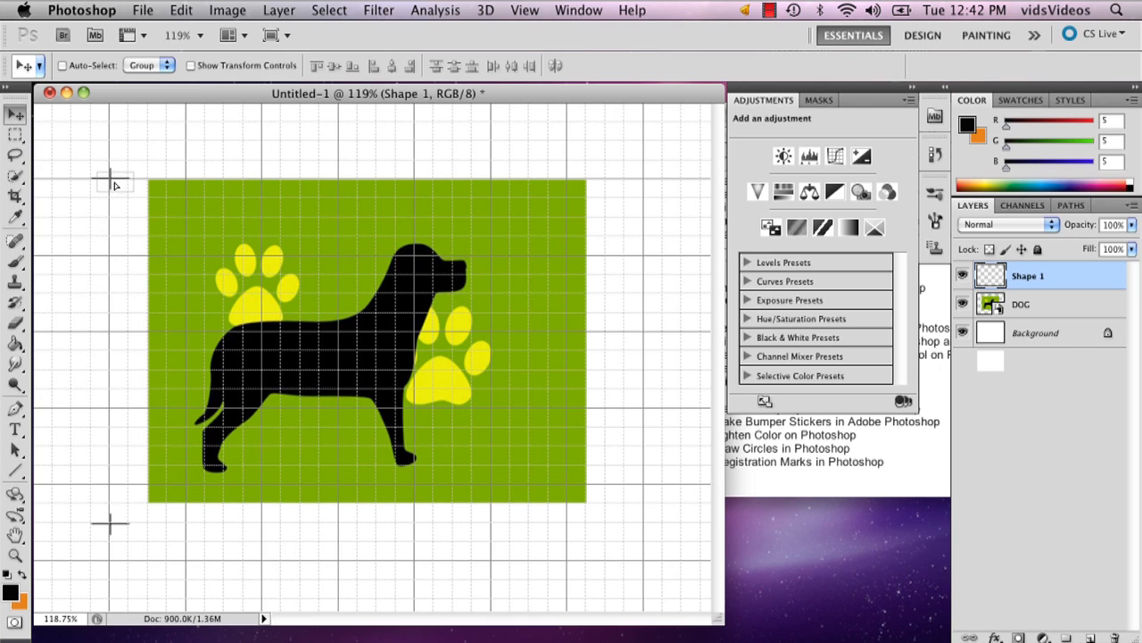
pyautogui.moveTo(115, 171)
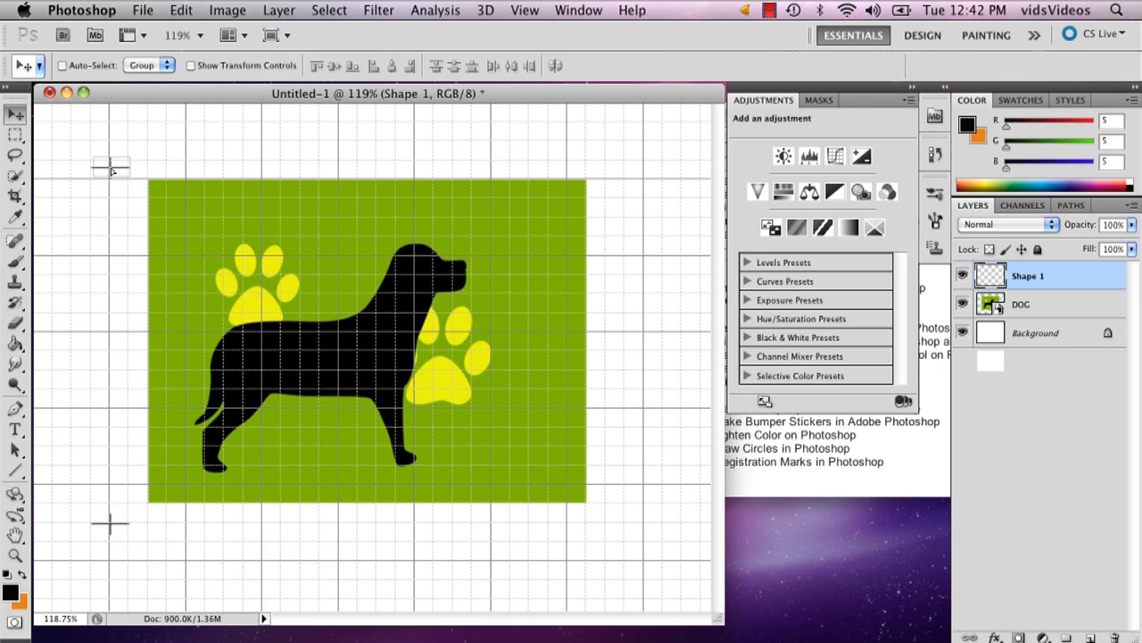
pyautogui.moveTo(110, 157)
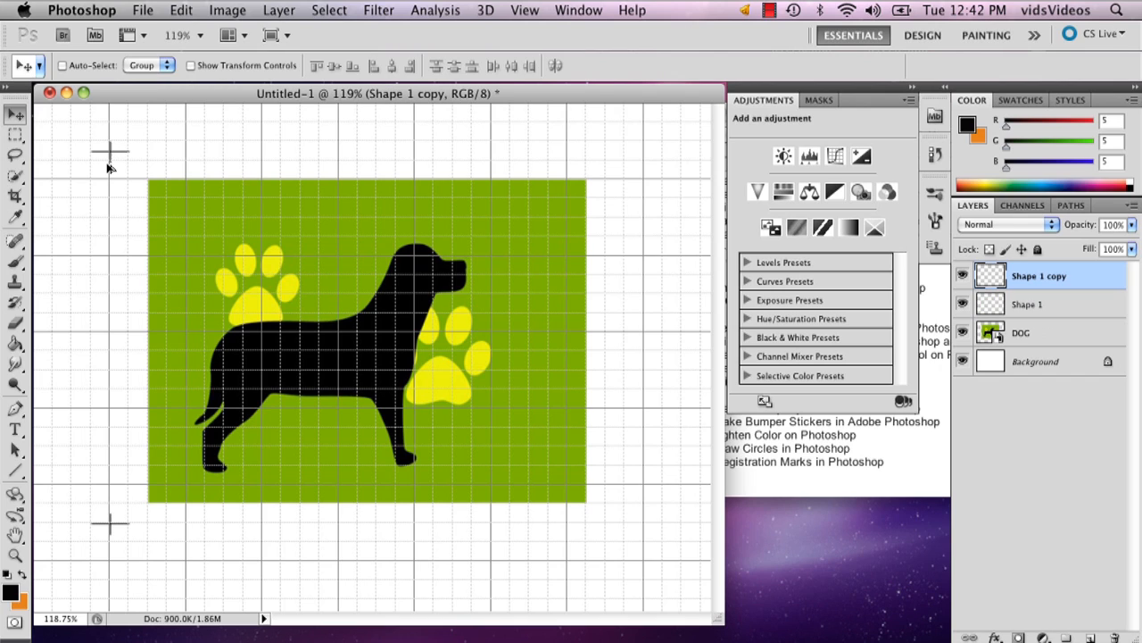
pyautogui.moveTo(589, 159)
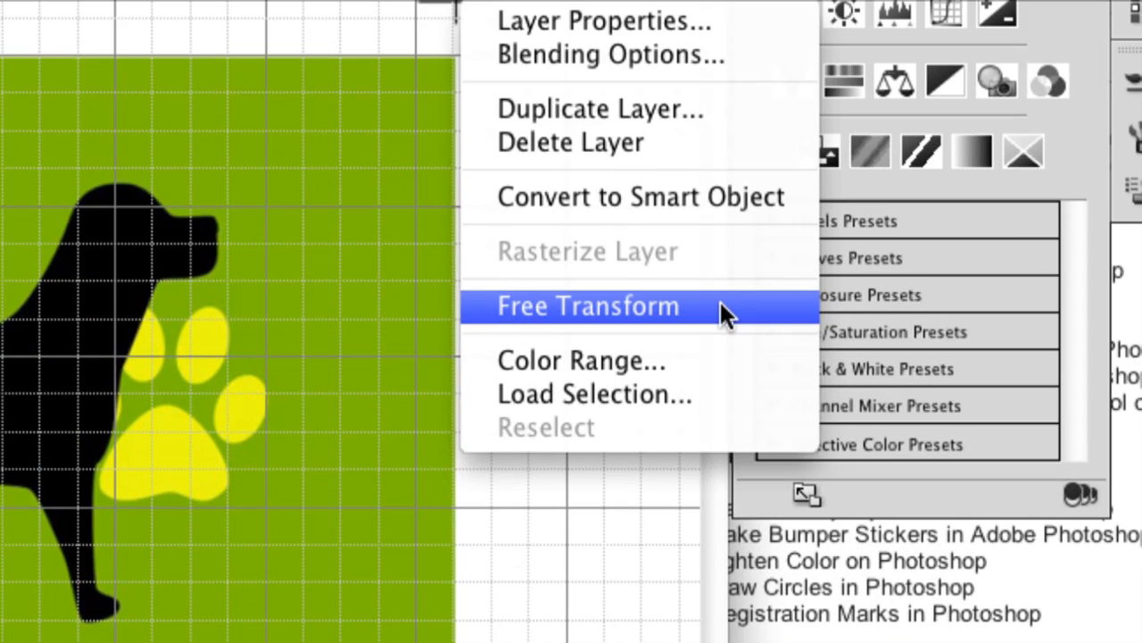
# Free Transform the copied crosshair into place at the top-right corner, then return to the Move tool
pyautogui.click(587, 305)
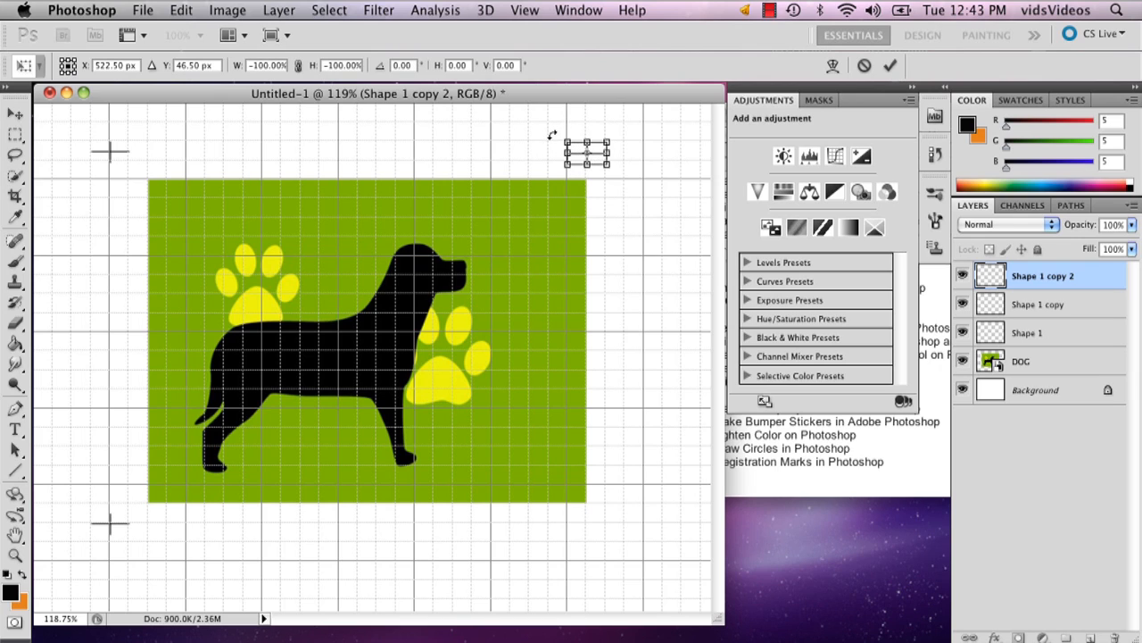
pyautogui.click(16, 134)
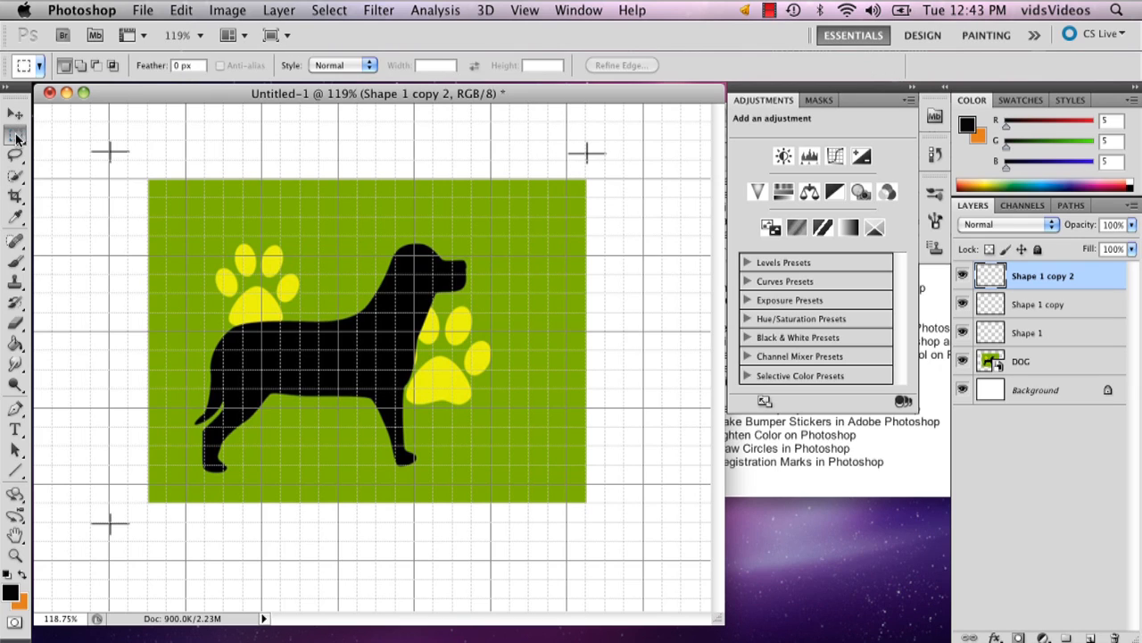
pyautogui.click(16, 114)
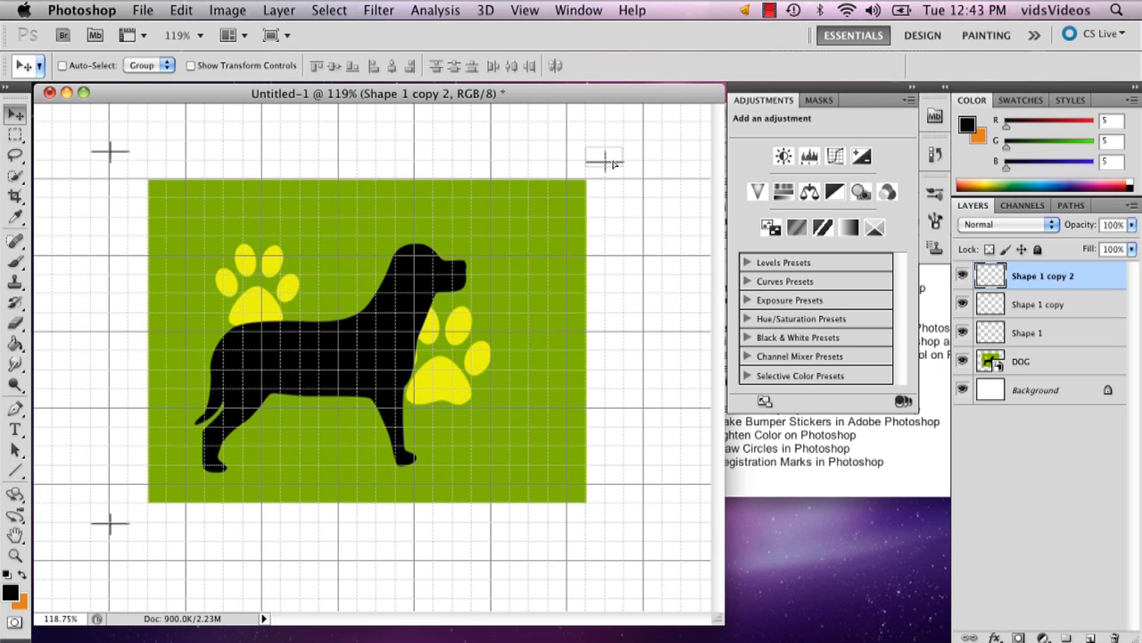
pyautogui.moveTo(632, 165)
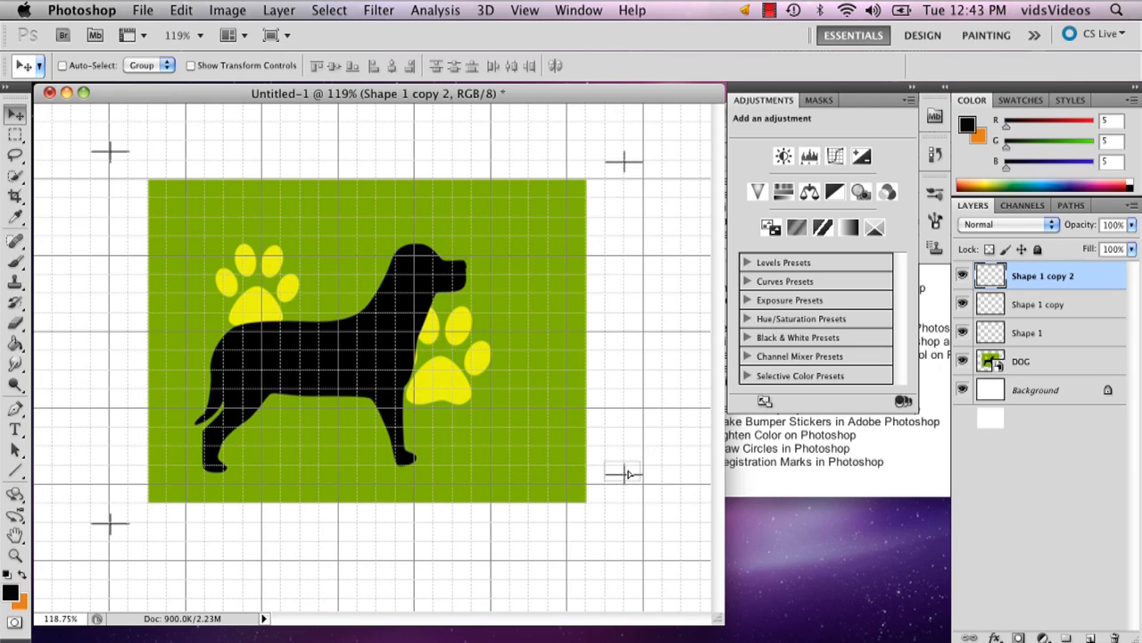
pyautogui.moveTo(621, 507)
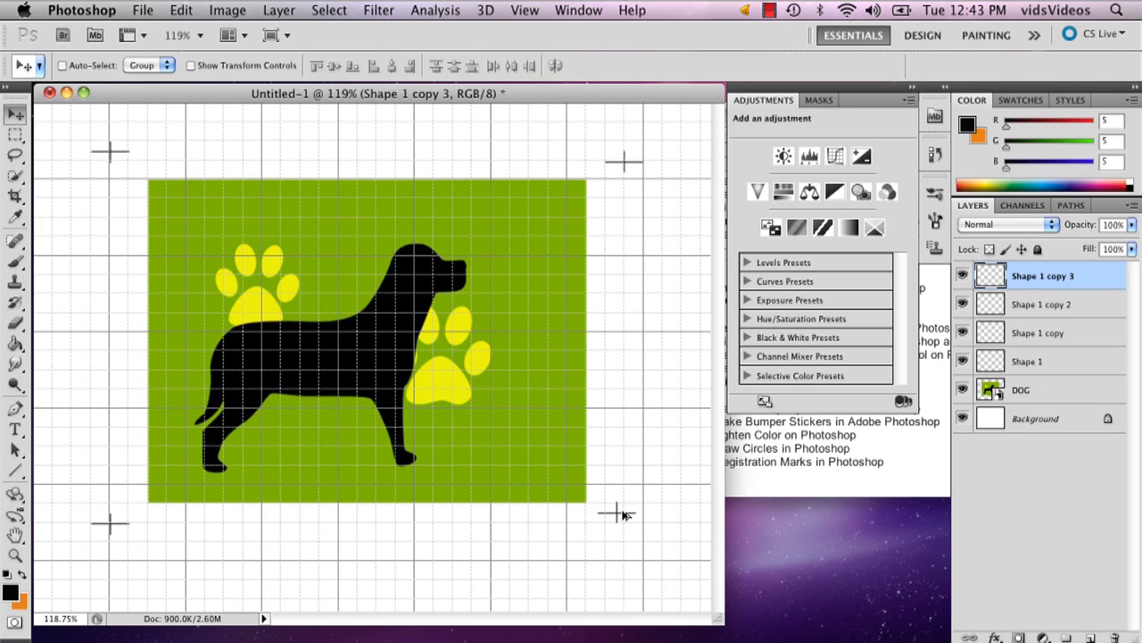
pyautogui.moveTo(814, 529)
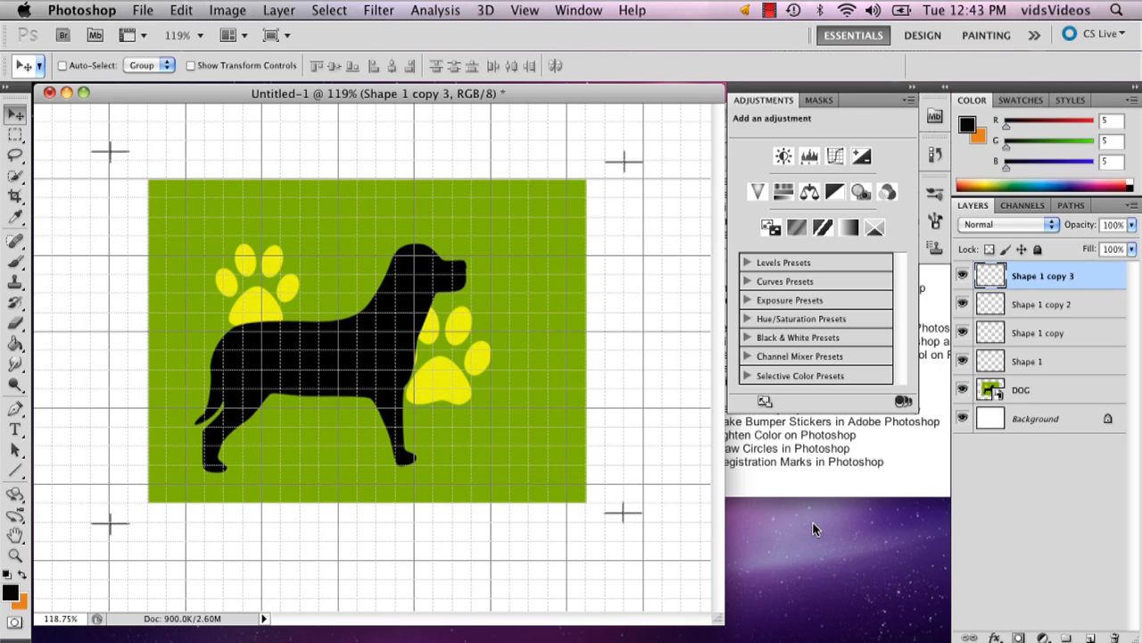
pyautogui.moveTo(461, 14)
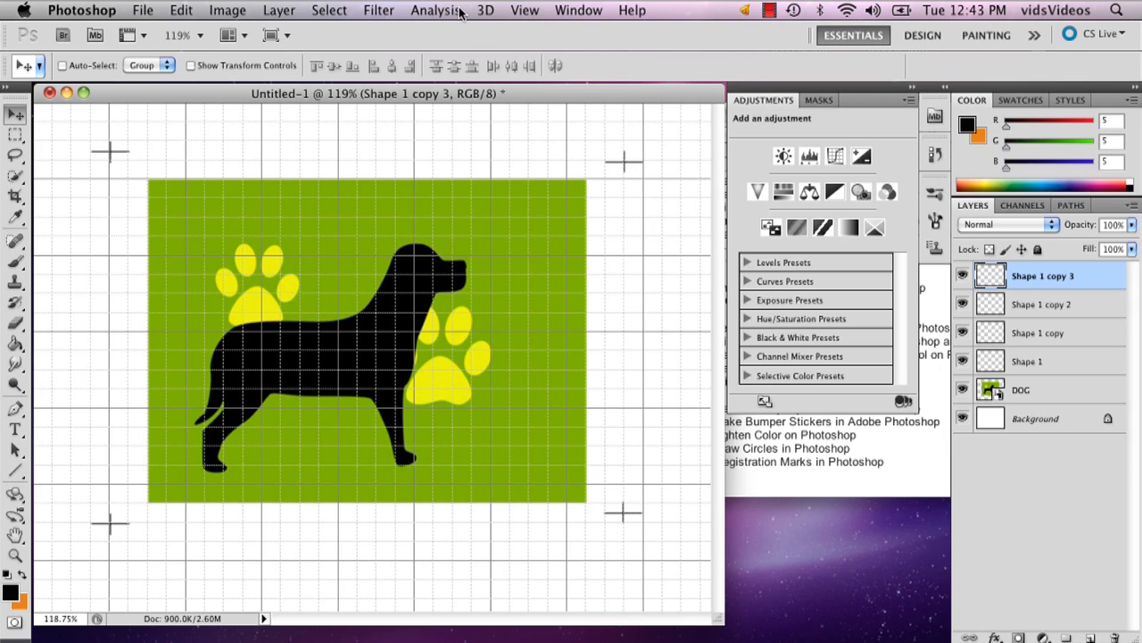
# Uncheck View > Show > Grid so the four corner marks sit on a clean white canvas
pyautogui.click(525, 11)
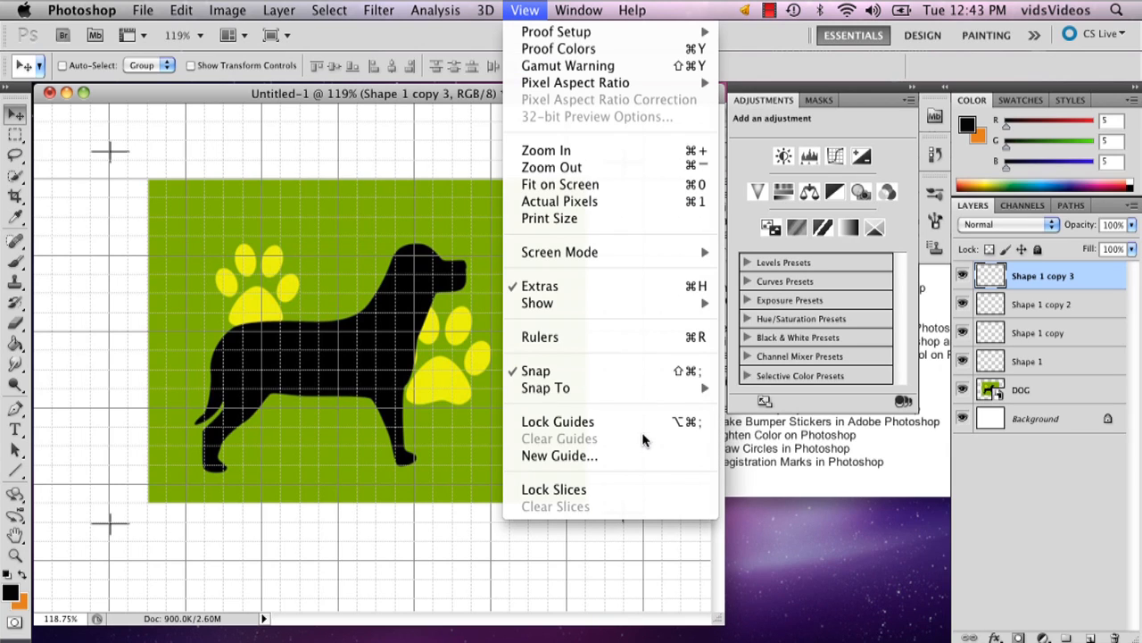
pyautogui.moveTo(537, 303)
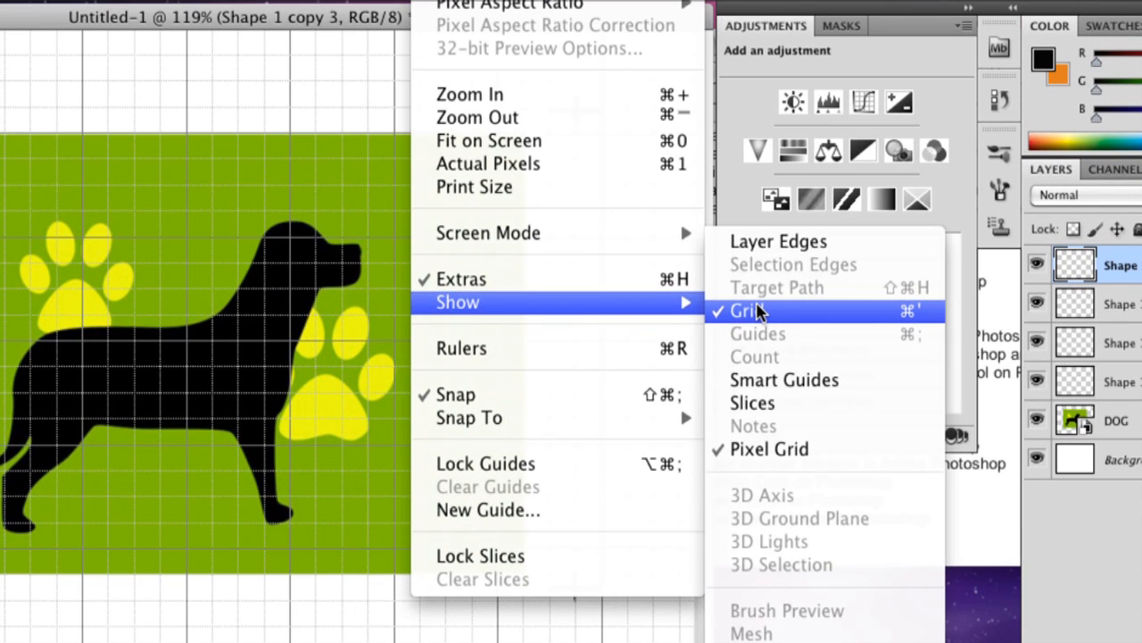
pyautogui.click(746, 311)
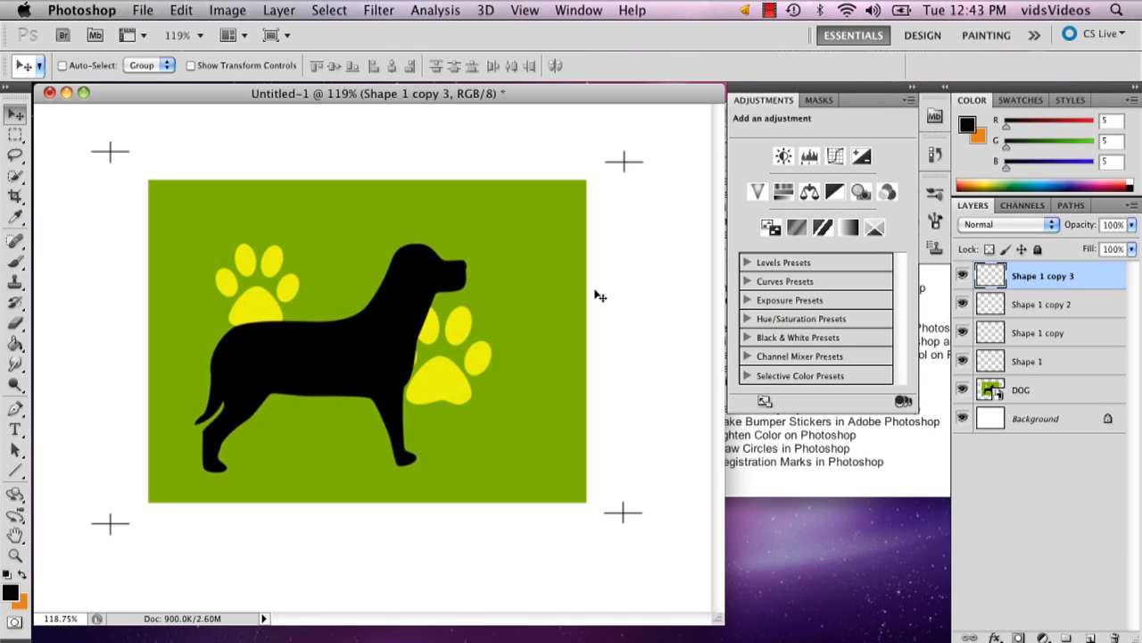
pyautogui.moveTo(114, 7)
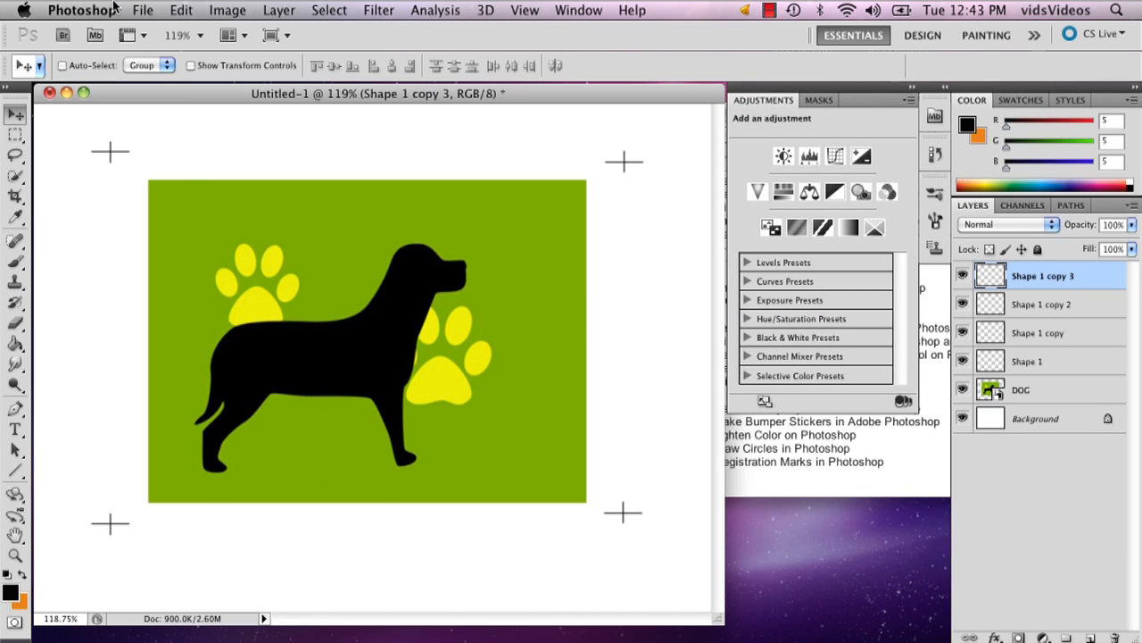